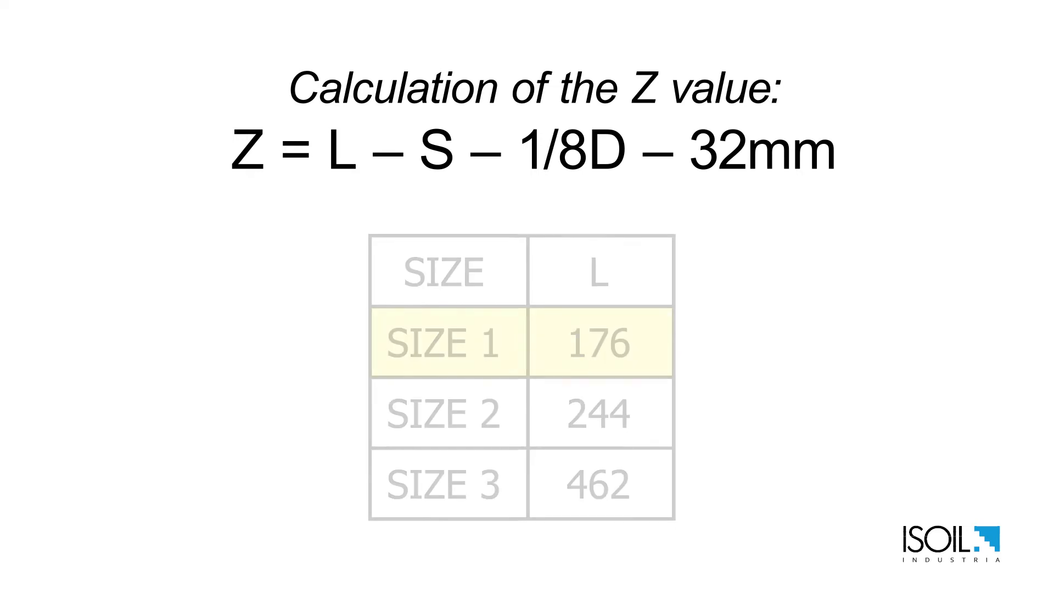
key("right")
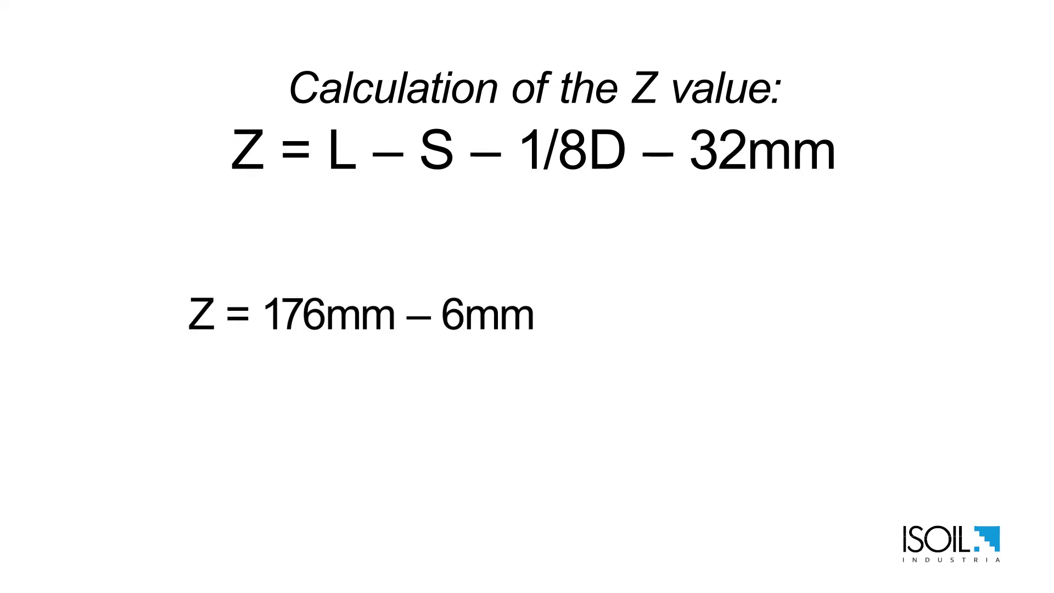